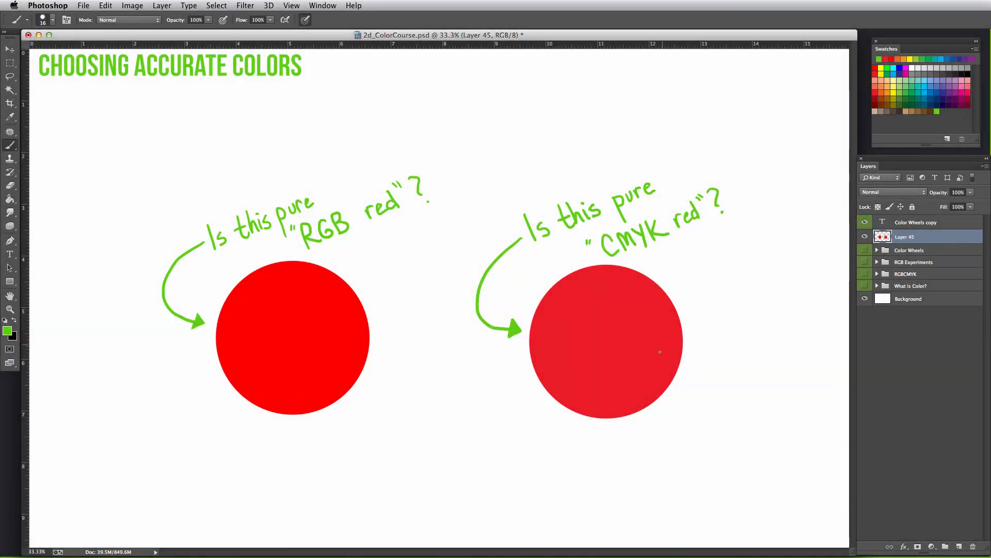
pyautogui.moveTo(622, 425)
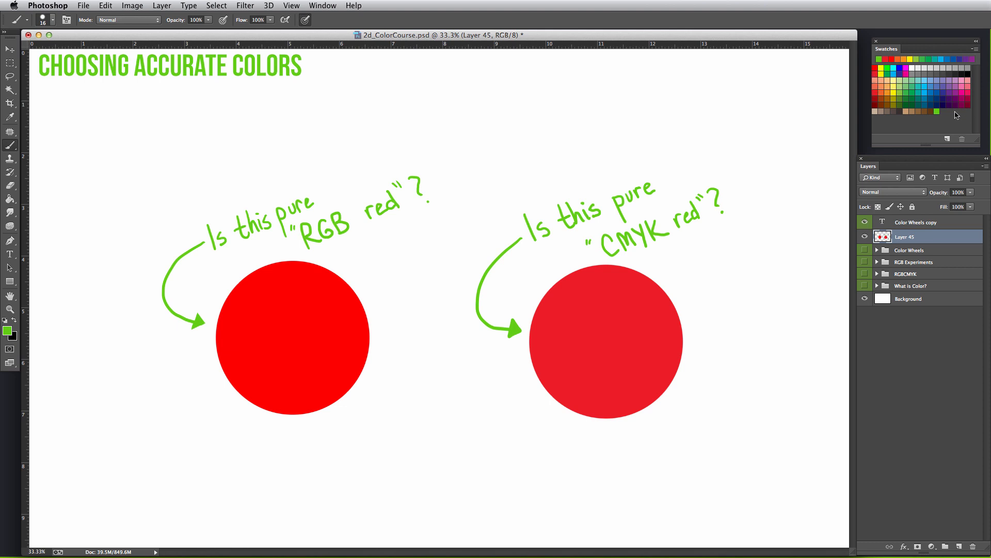
pyautogui.moveTo(939, 139)
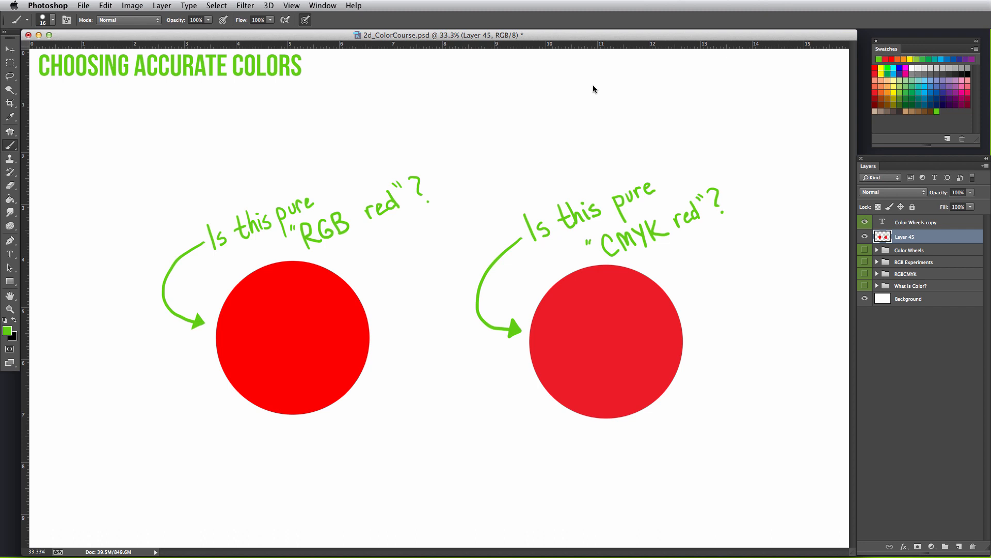
# Set the foreground colour to a bright blue (#00aeef) from the swatches.
pyautogui.click(323, 6)
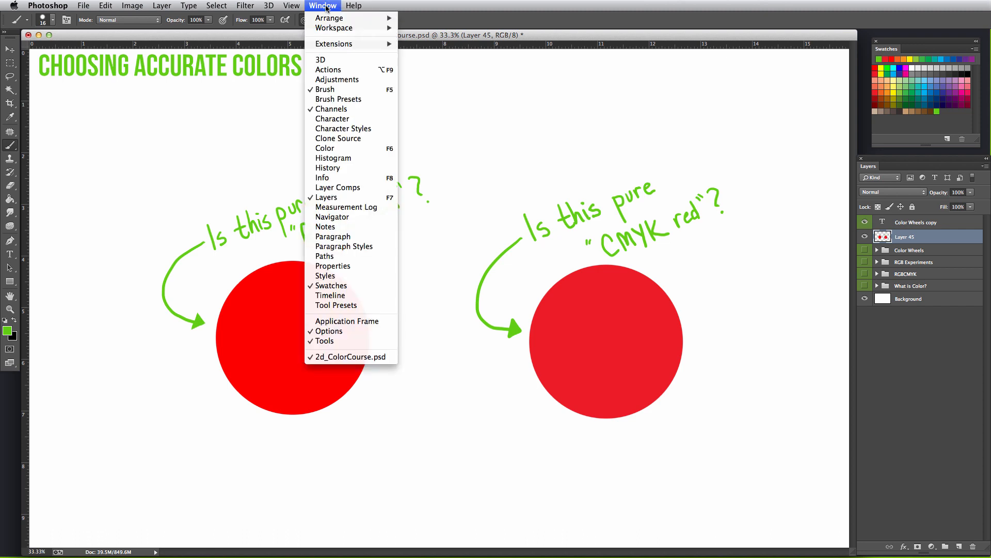
pyautogui.moveTo(327, 167)
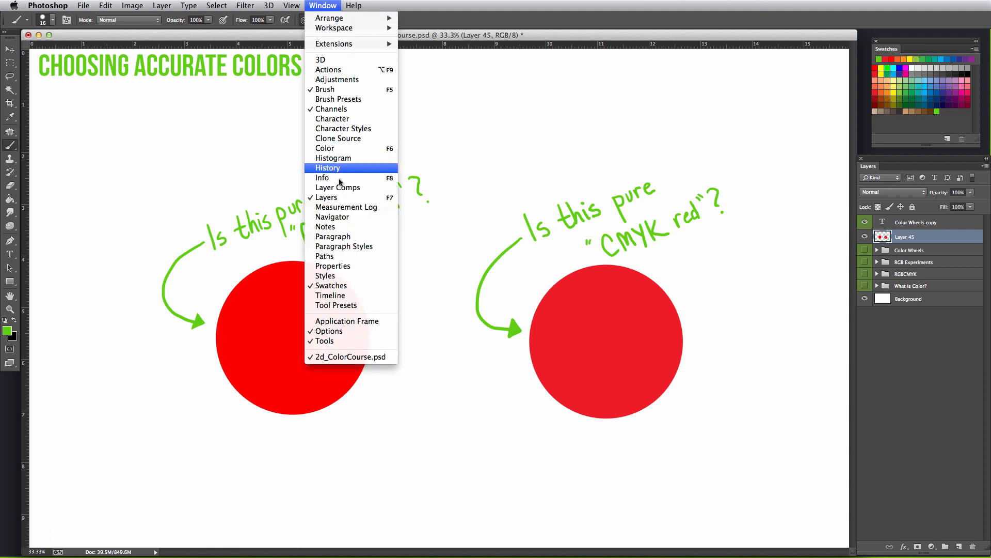
pyautogui.moveTo(878, 21)
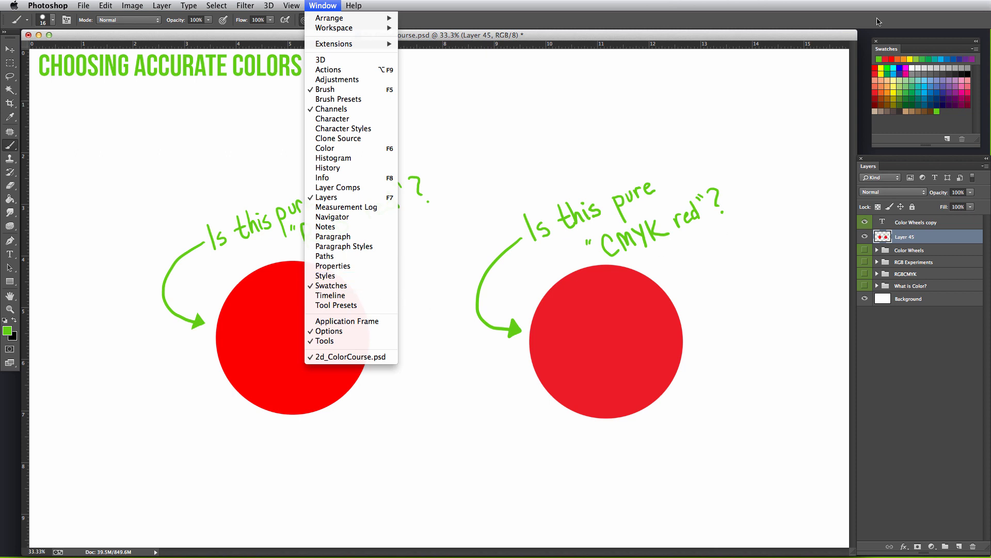
pyautogui.click(322, 5)
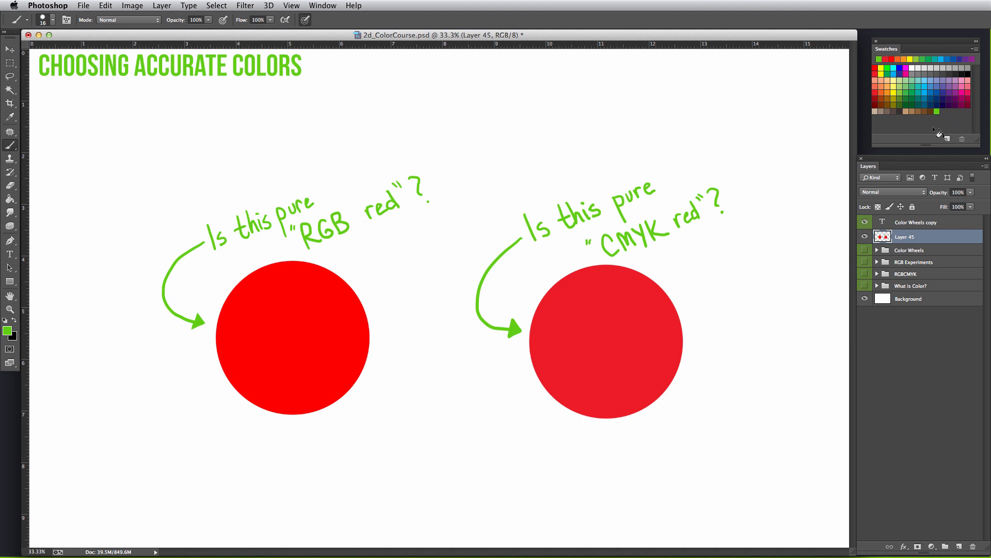
pyautogui.moveTo(951, 126)
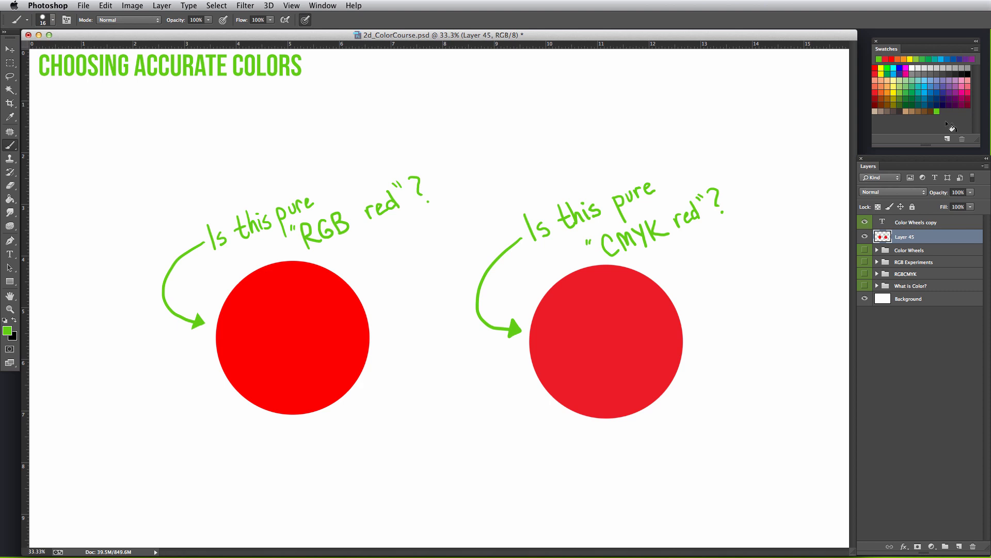
pyautogui.moveTo(959, 134)
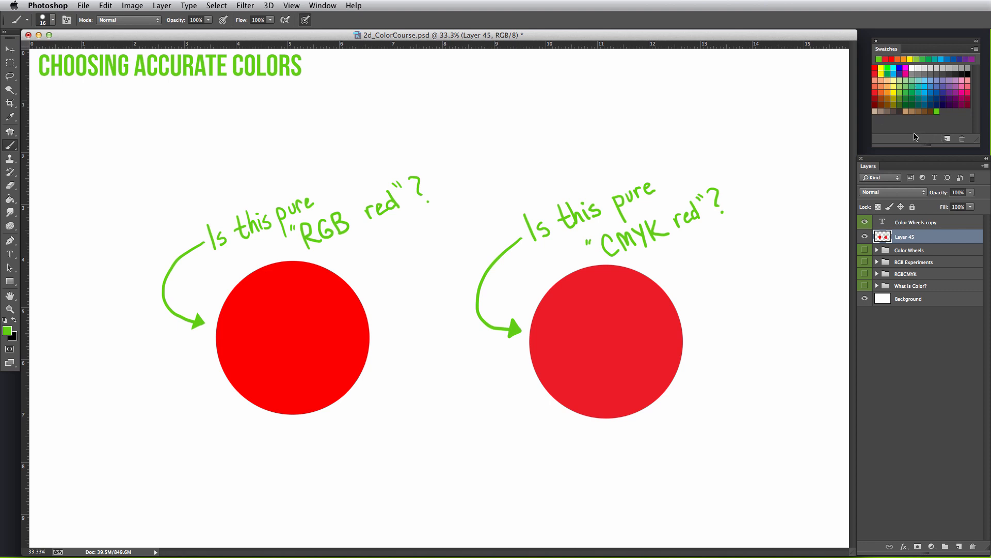
pyautogui.moveTo(918, 137)
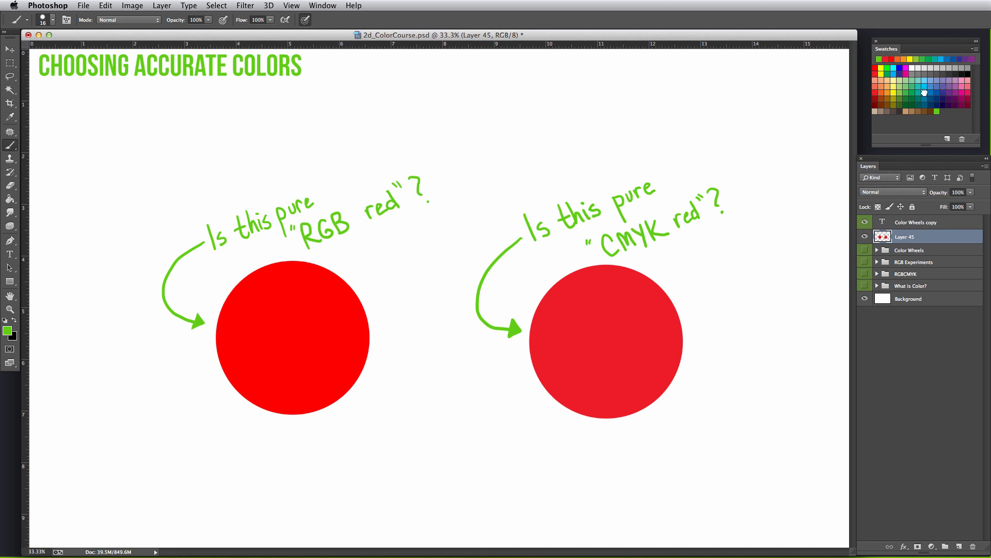
pyautogui.click(7, 330)
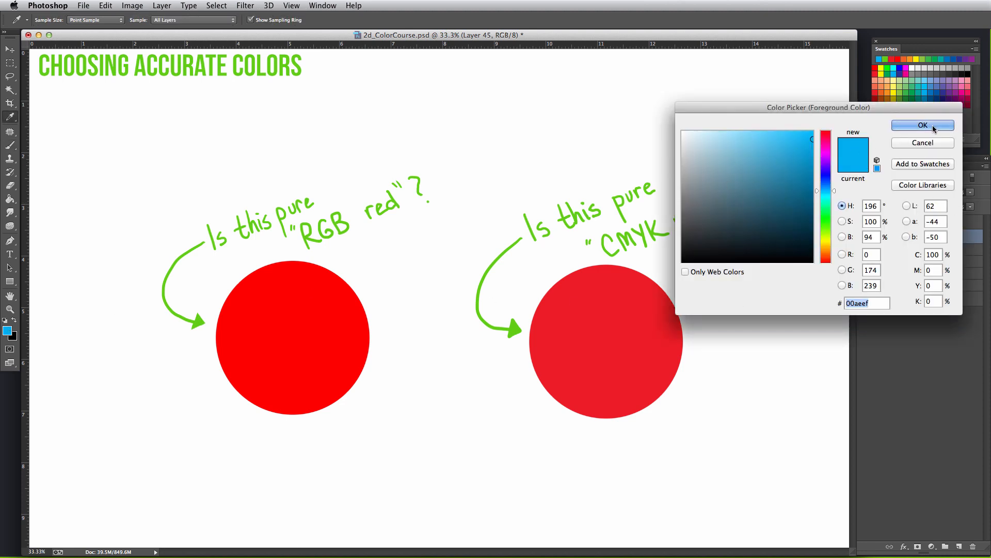
pyautogui.click(922, 125)
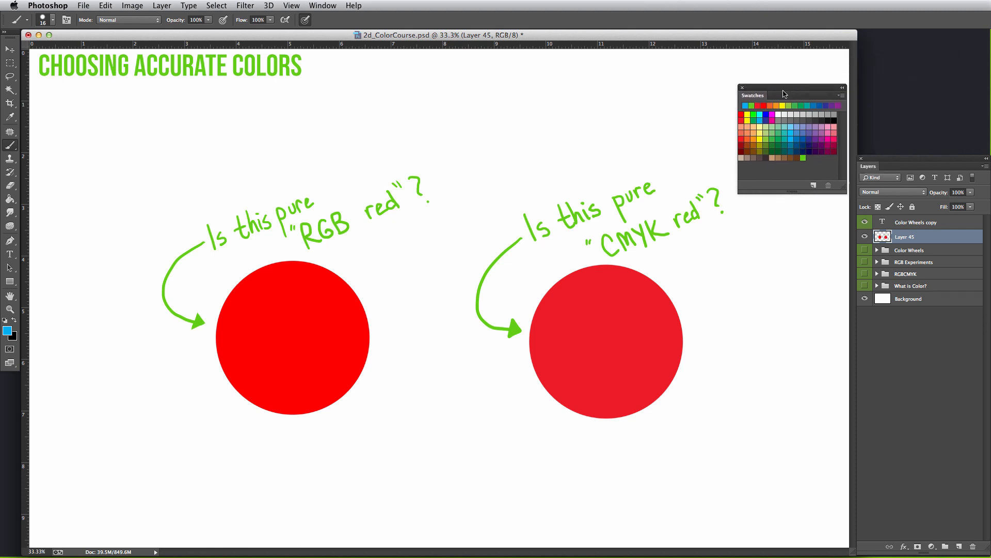
# Detach the Swatches panel into its own floating window over the canvas.
pyautogui.moveTo(792, 88); pyautogui.dragTo(726, 95)
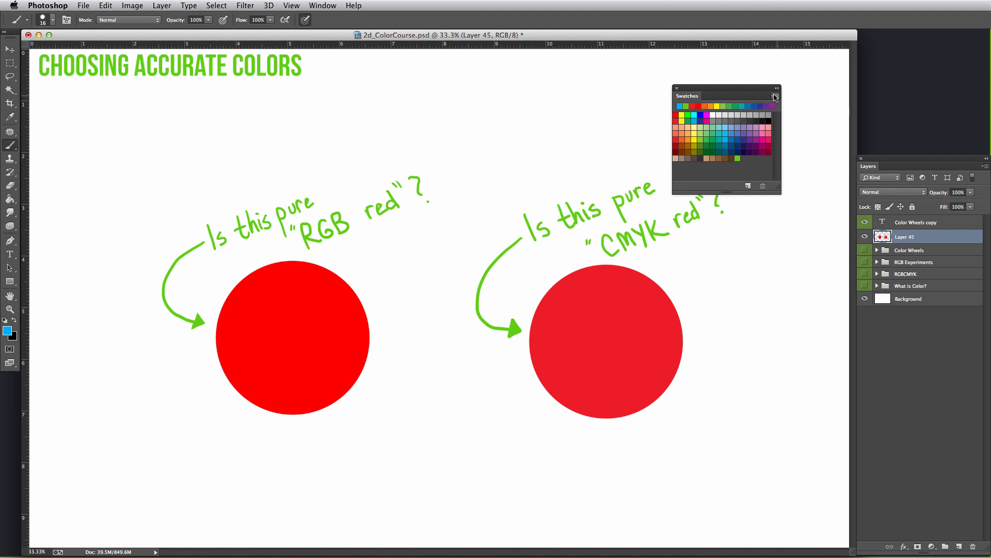
pyautogui.click(777, 88)
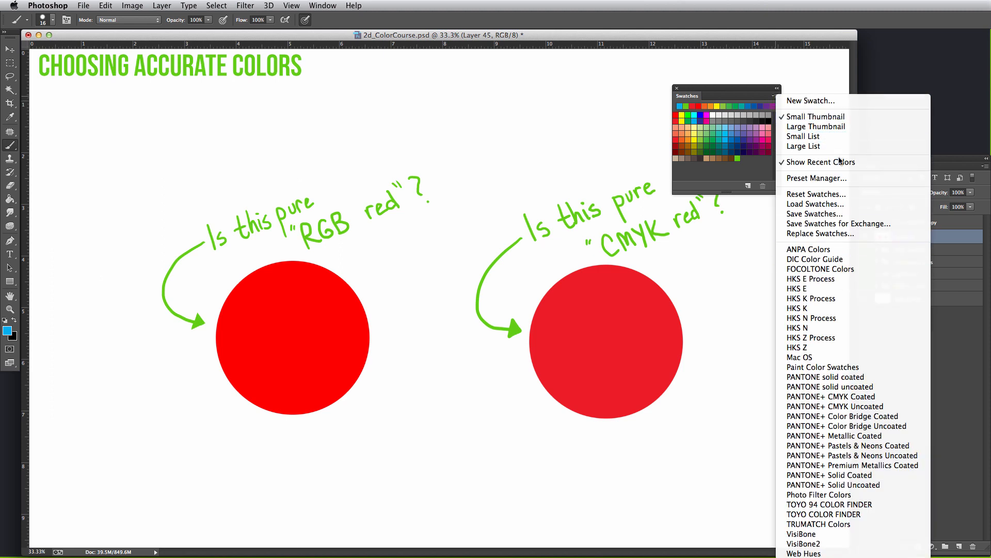
pyautogui.moveTo(816, 117)
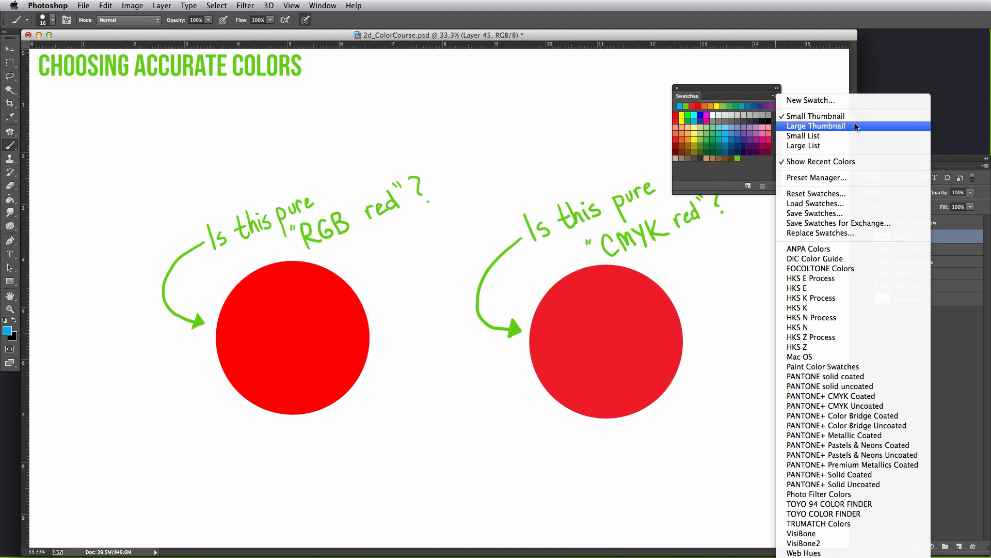
pyautogui.moveTo(813, 126)
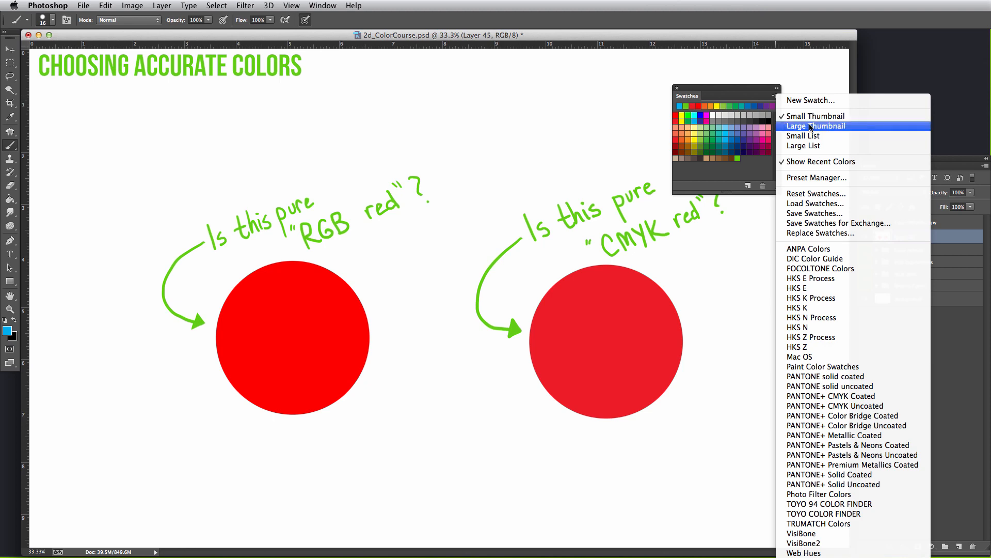
pyautogui.moveTo(815, 116)
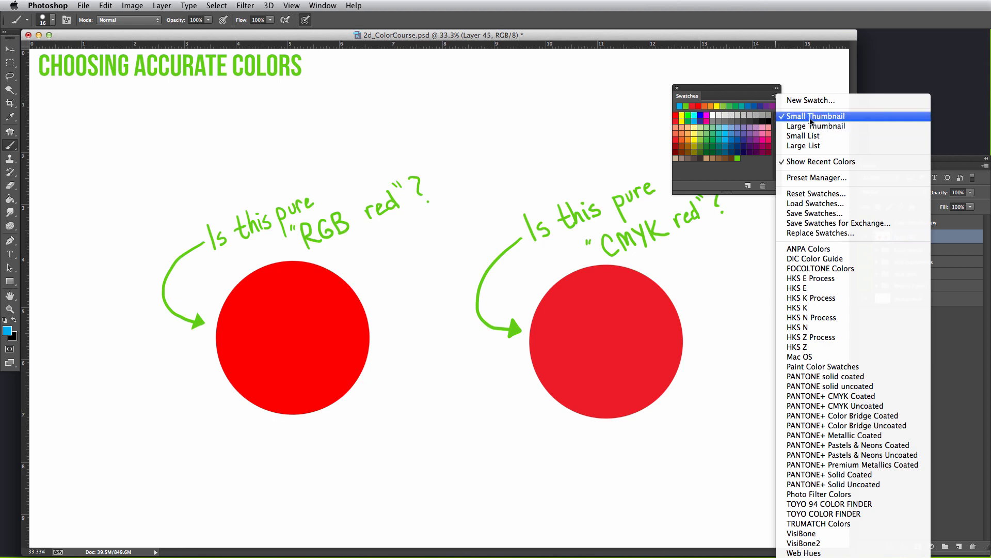
pyautogui.click(816, 126)
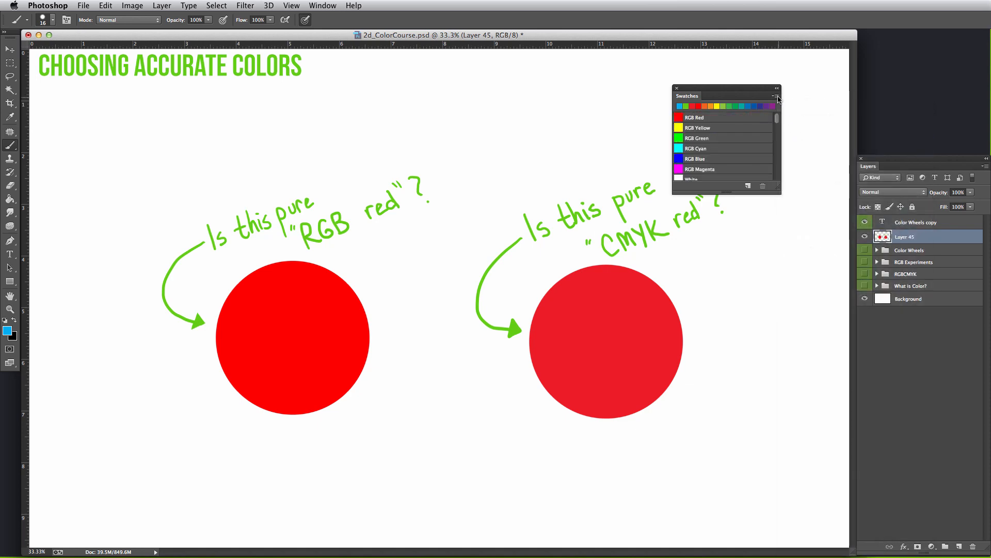
pyautogui.click(777, 96)
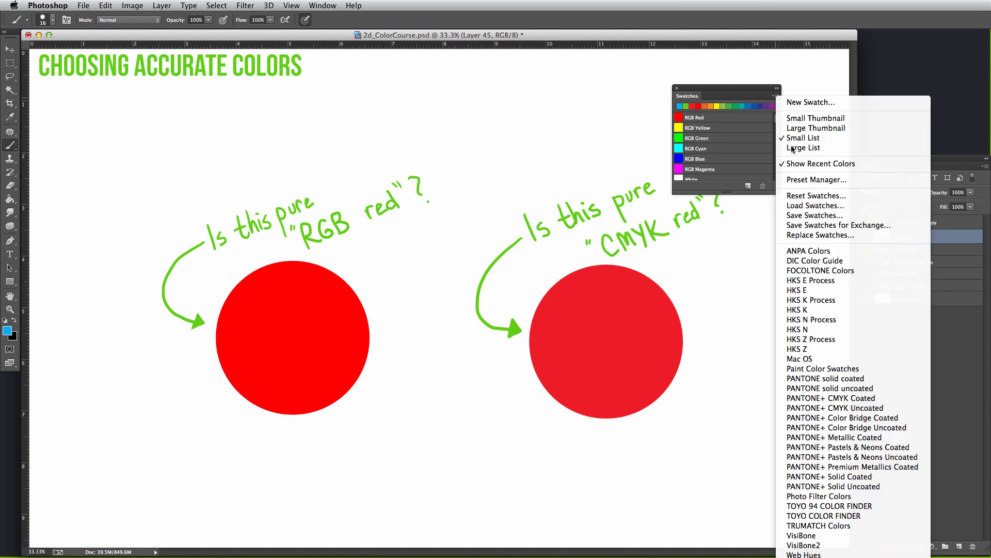
pyautogui.click(805, 148)
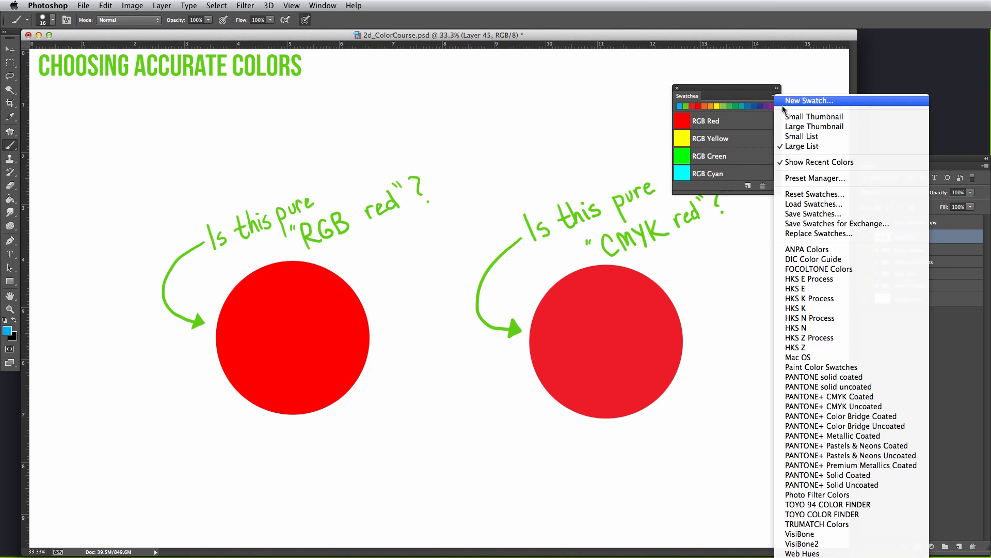
pyautogui.click(815, 117)
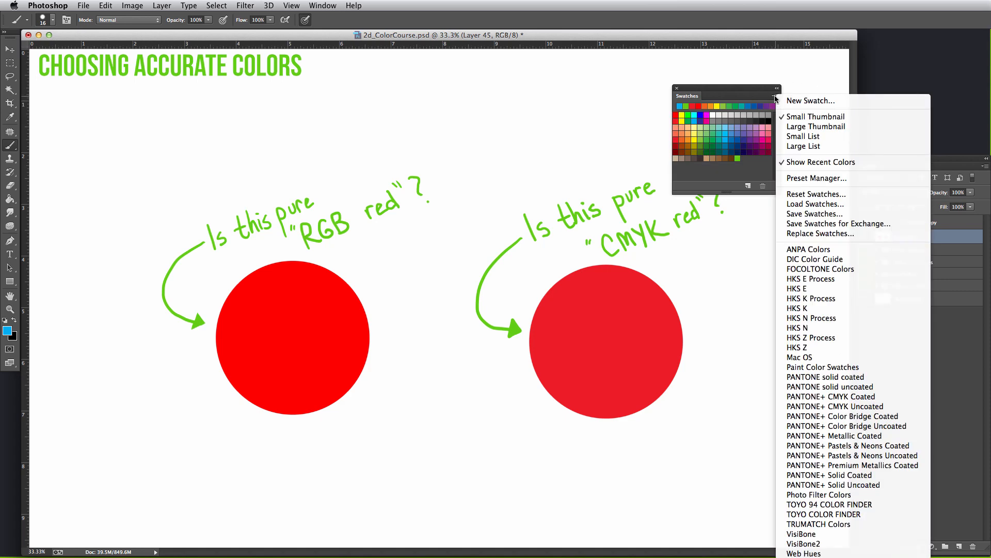
pyautogui.moveTo(820, 162)
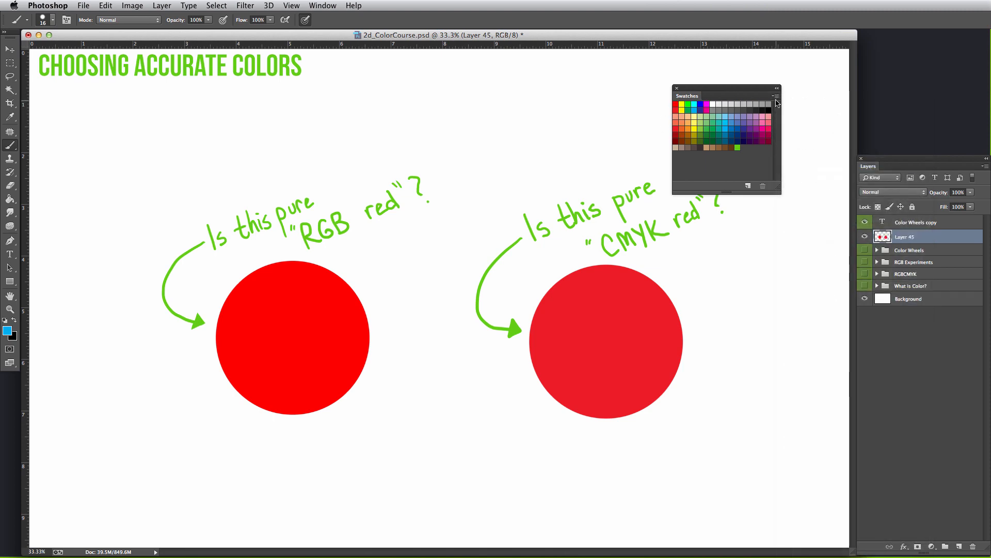
# Turn Show Recent Colors back on so the recent row reappears above the swatches.
pyautogui.click(776, 96)
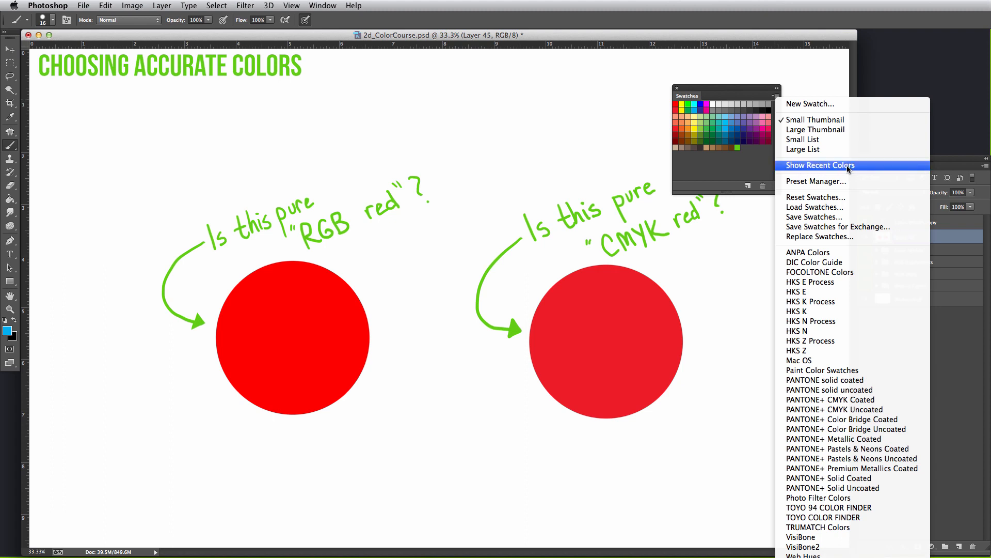
pyautogui.moveTo(776, 240)
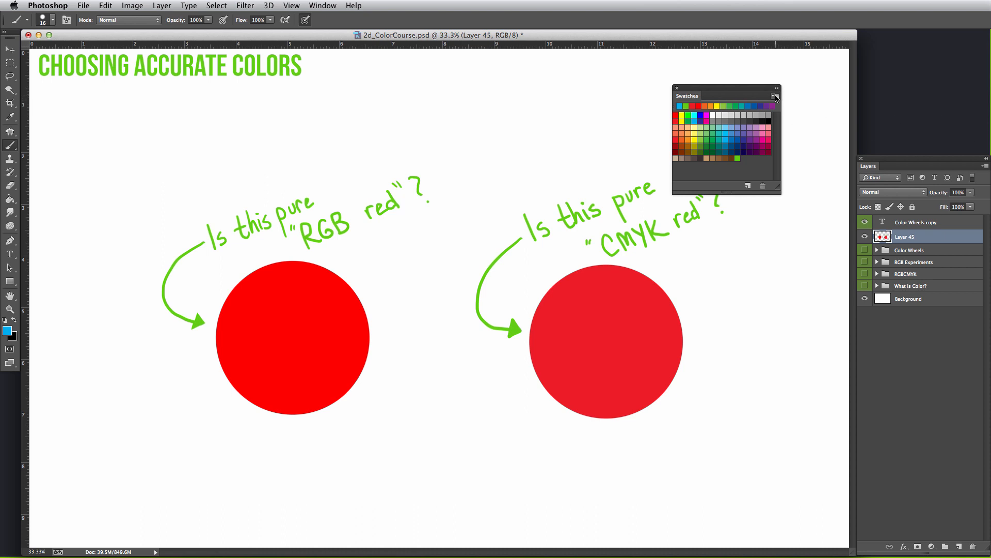
pyautogui.click(776, 96)
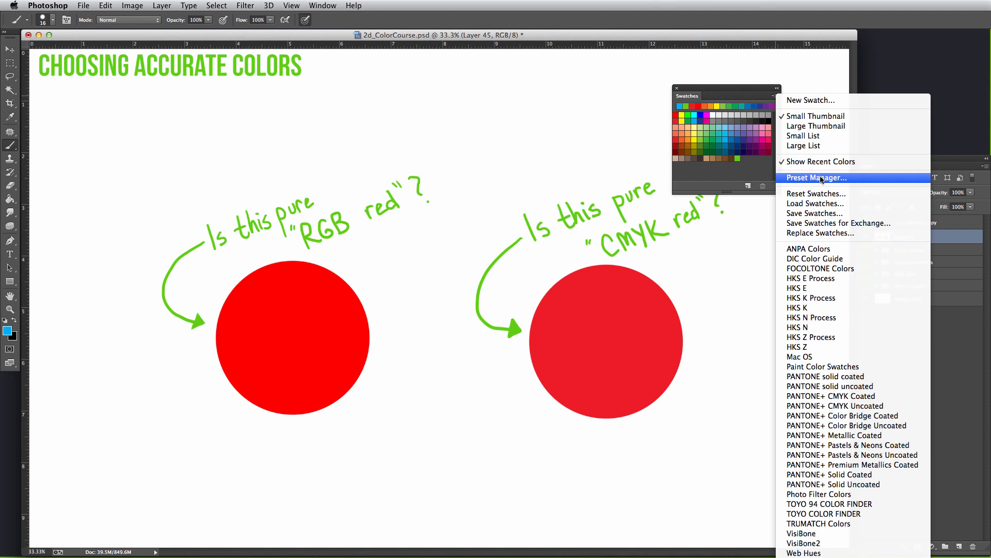
pyautogui.click(816, 177)
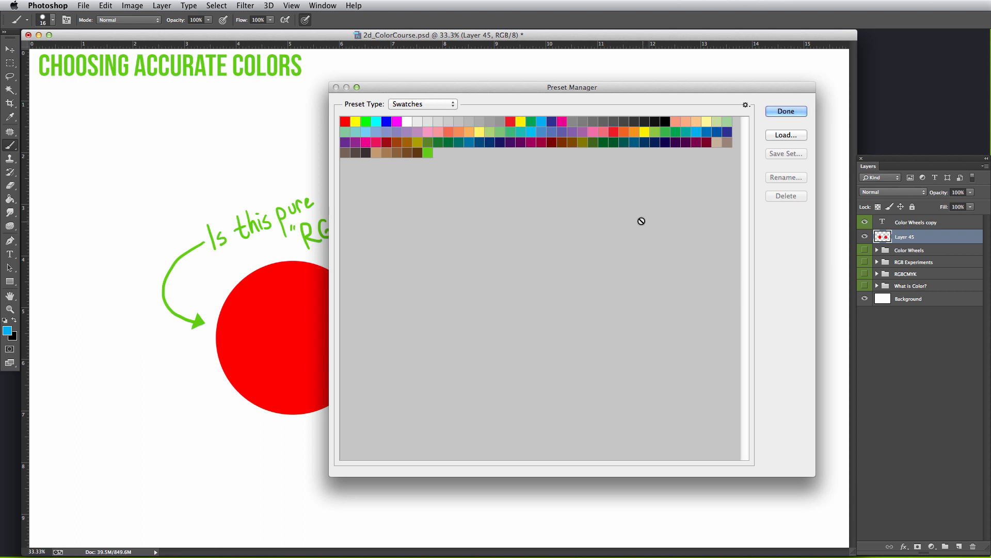
pyautogui.click(511, 121)
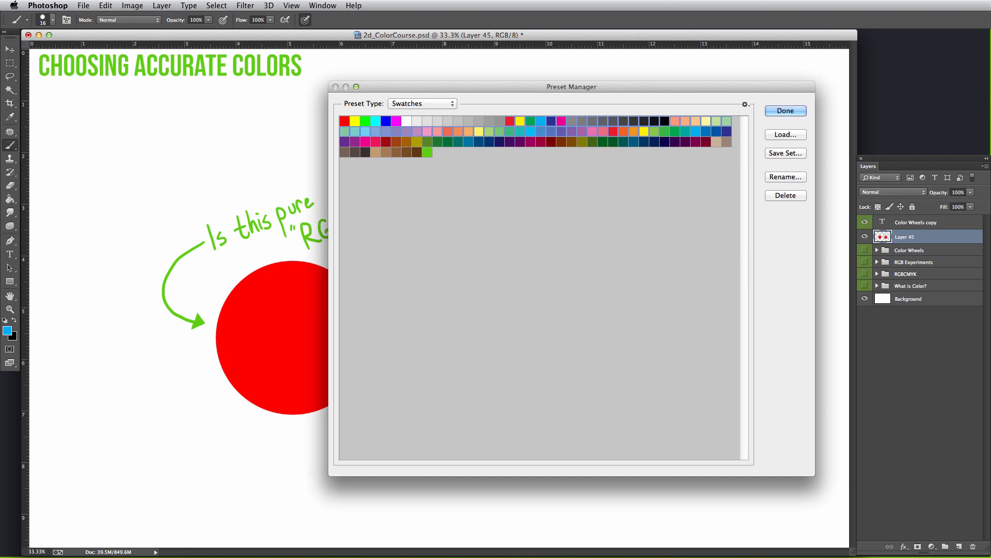
pyautogui.moveTo(786, 137)
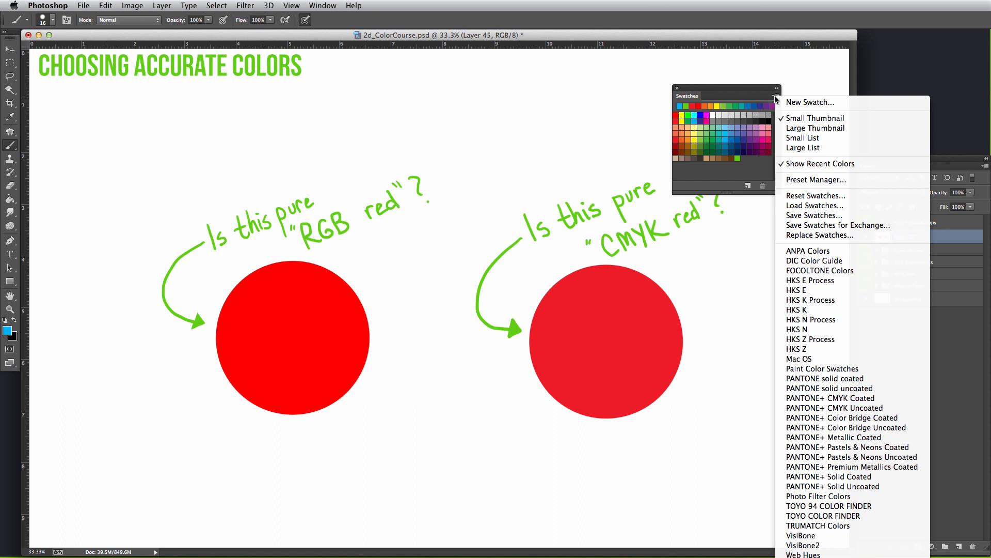
pyautogui.moveTo(816, 204)
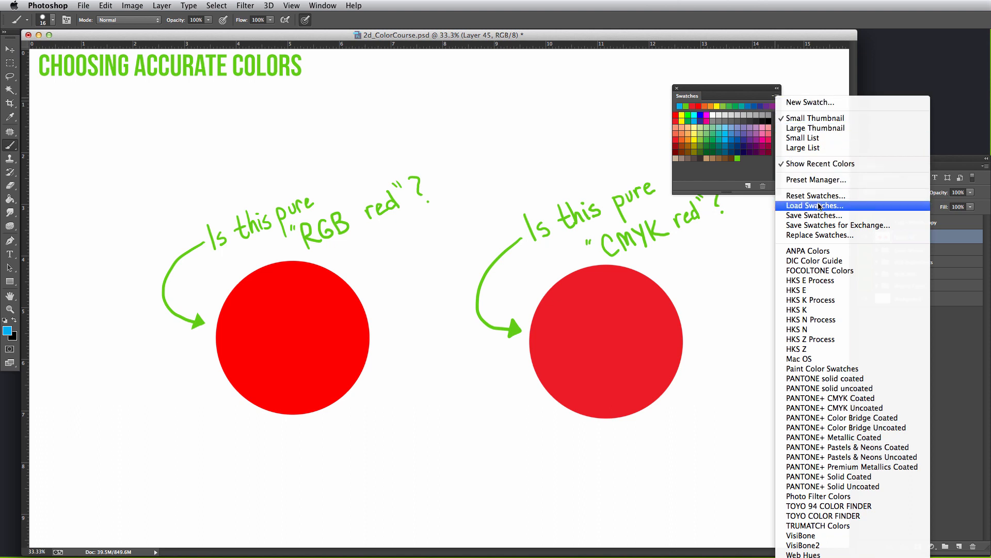
pyautogui.moveTo(816, 195)
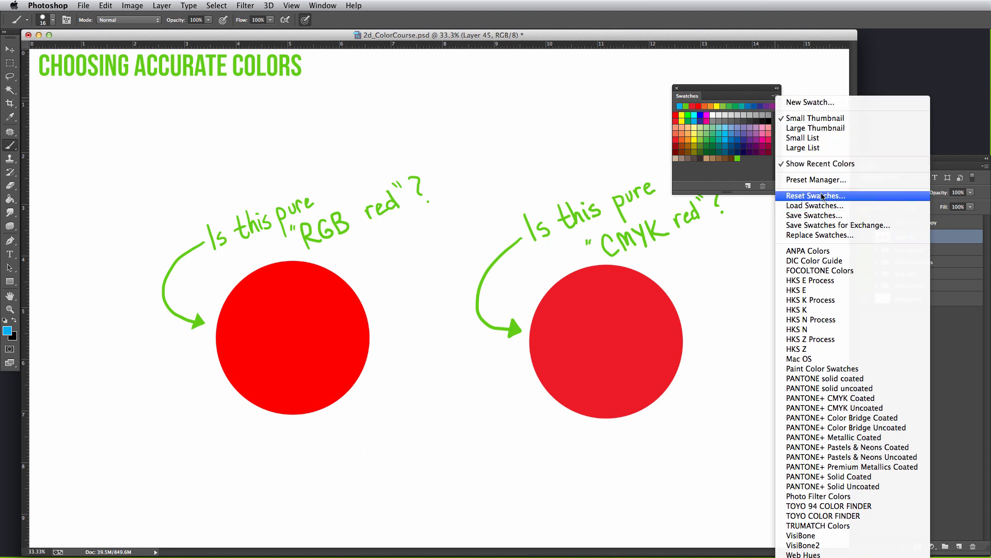
pyautogui.click(815, 179)
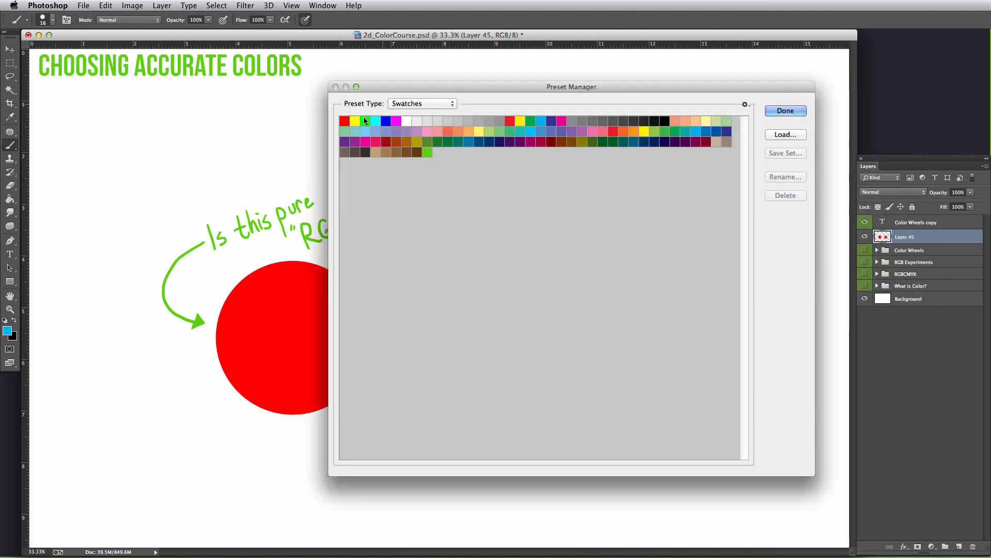
pyautogui.click(345, 121)
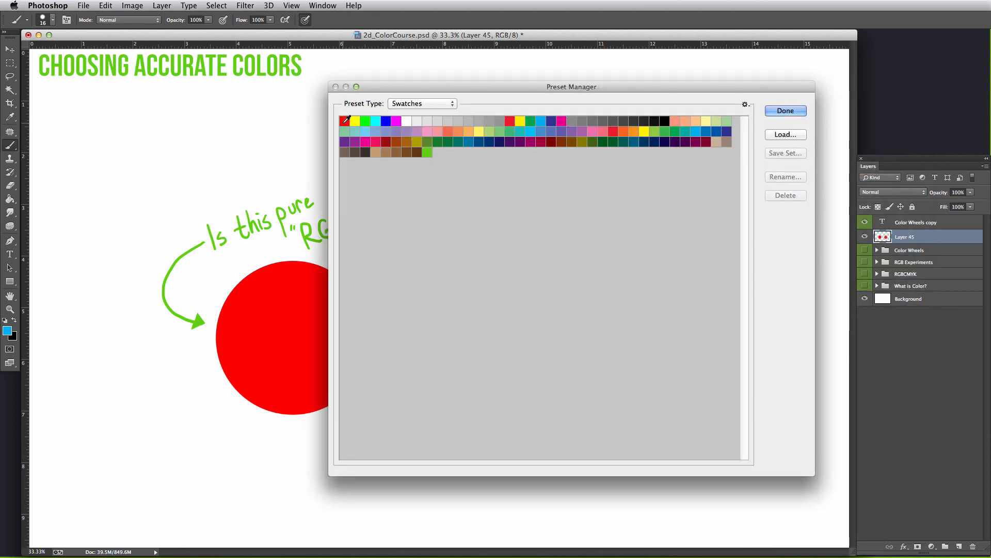
pyautogui.click(430, 152)
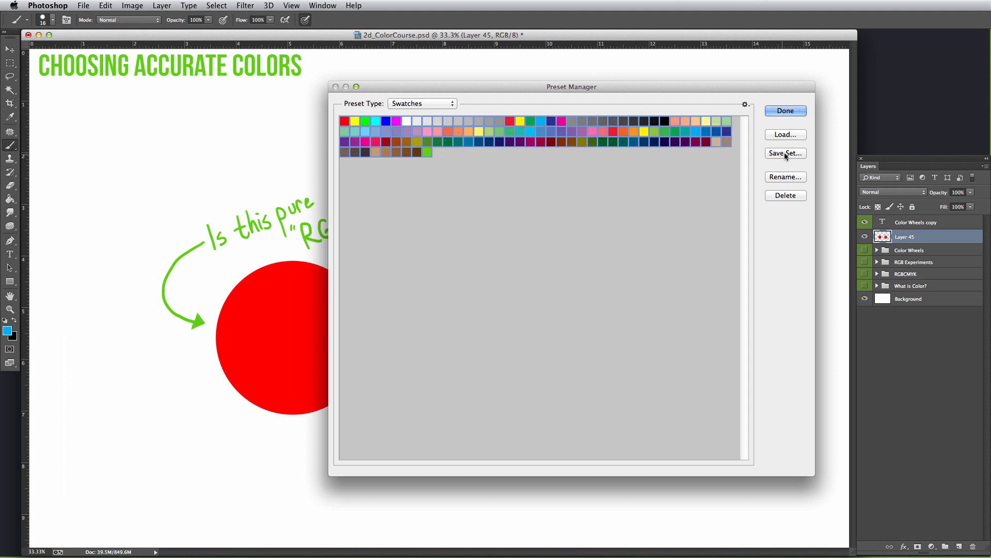
pyautogui.click(785, 153)
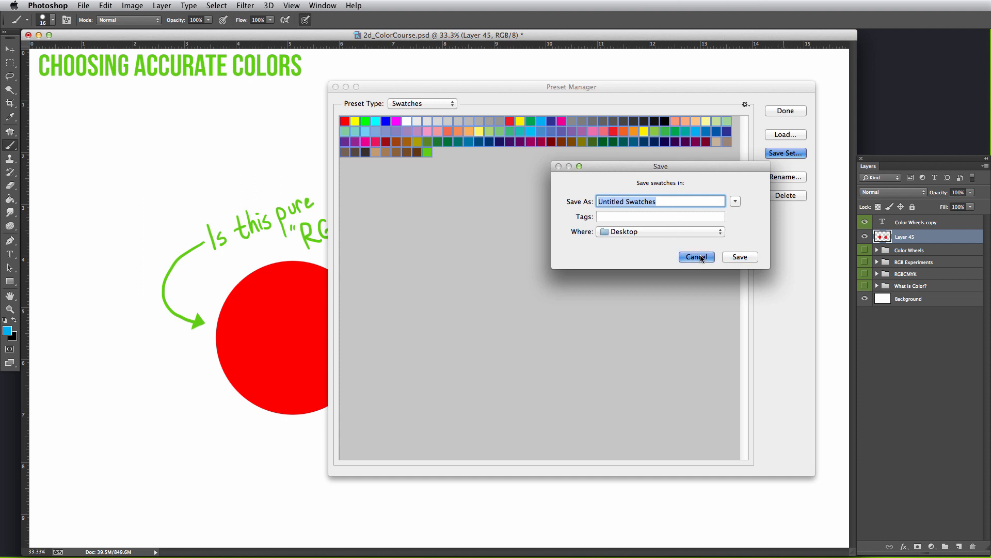
pyautogui.click(696, 257)
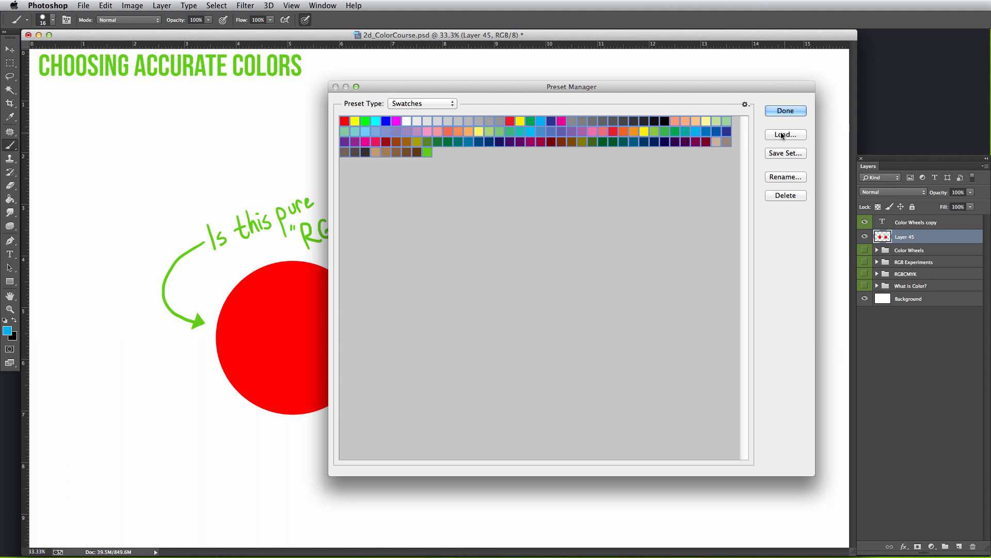
pyautogui.moveTo(829, 111)
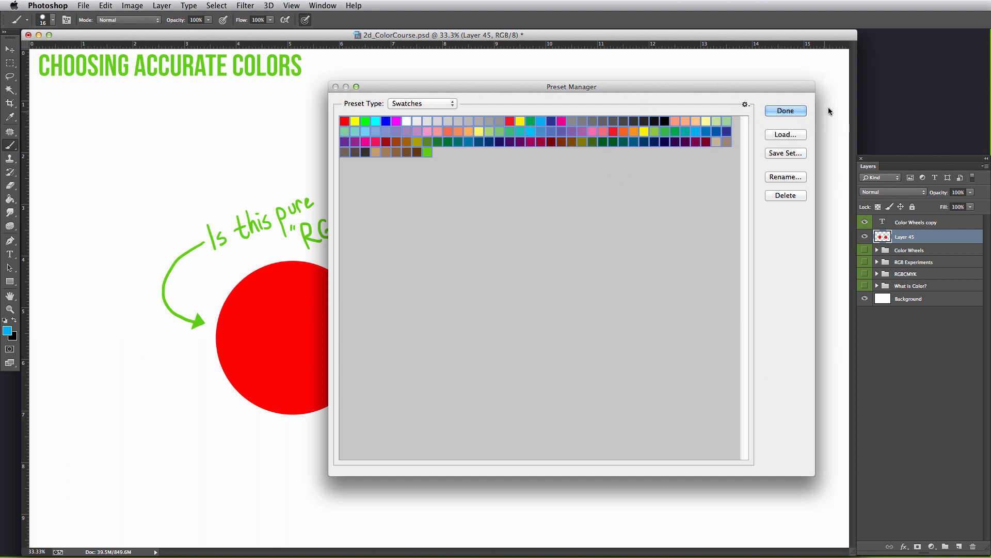
pyautogui.click(785, 111)
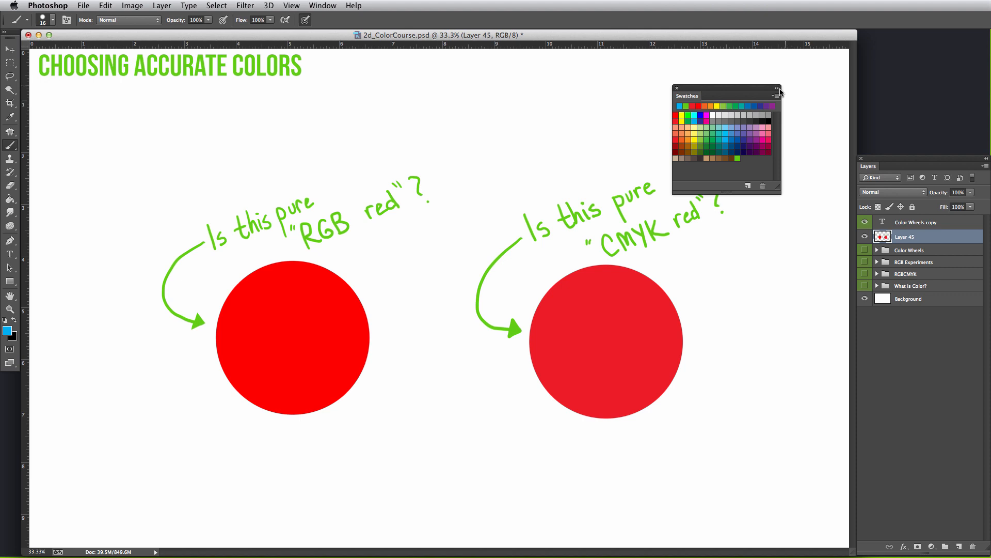
# Append the PANTONE solid coated library after the default swatches and scroll through it.
pyautogui.click(776, 89)
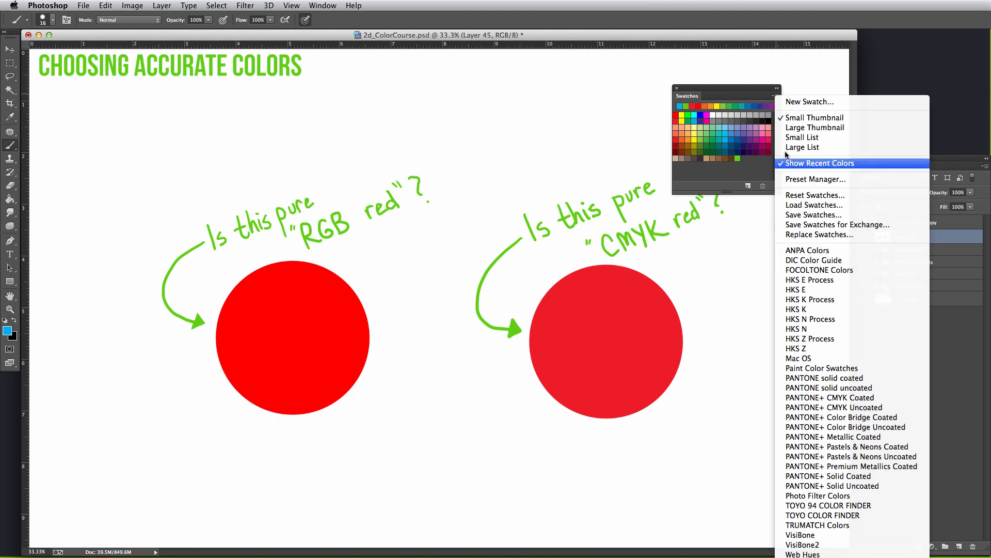
pyautogui.moveTo(809, 299)
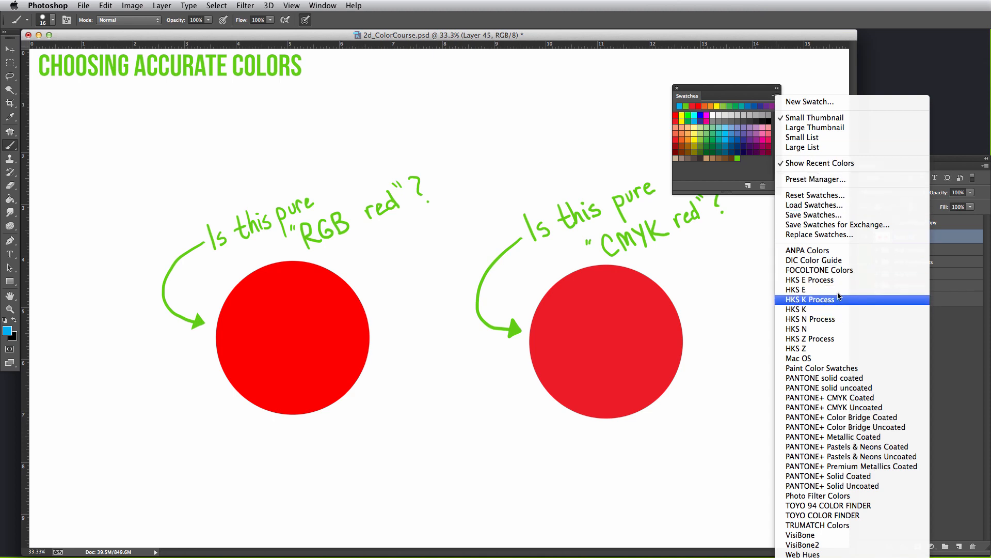
pyautogui.moveTo(822, 378)
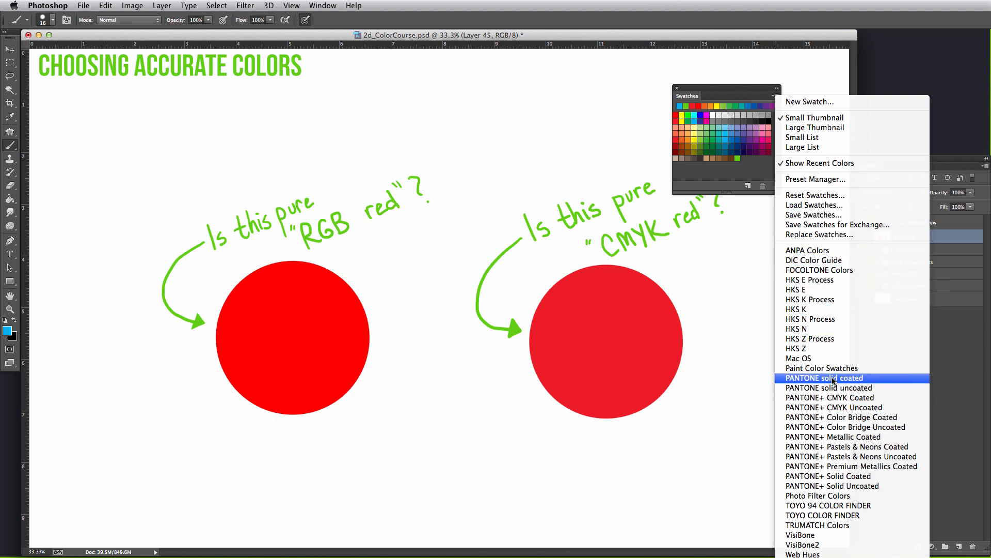
pyautogui.click(823, 378)
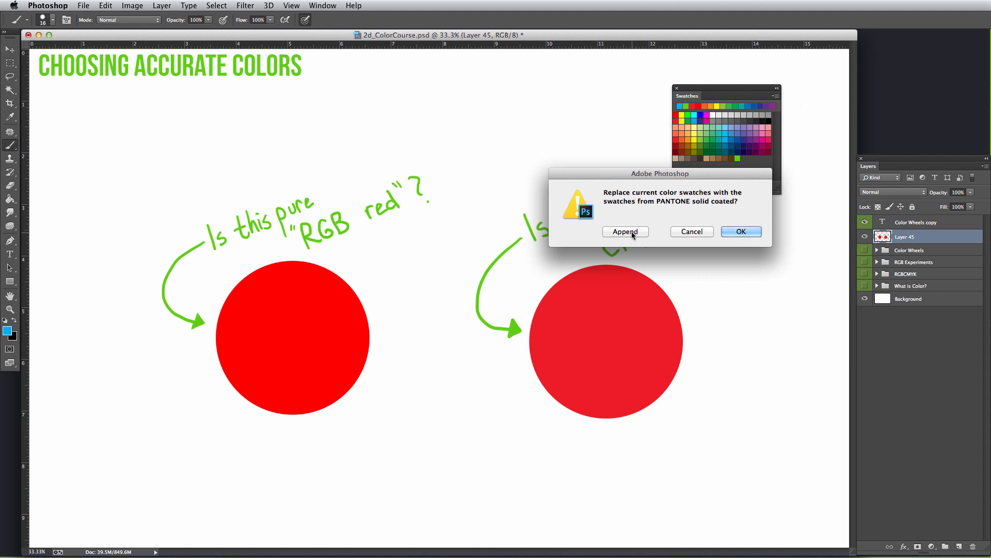
pyautogui.click(625, 231)
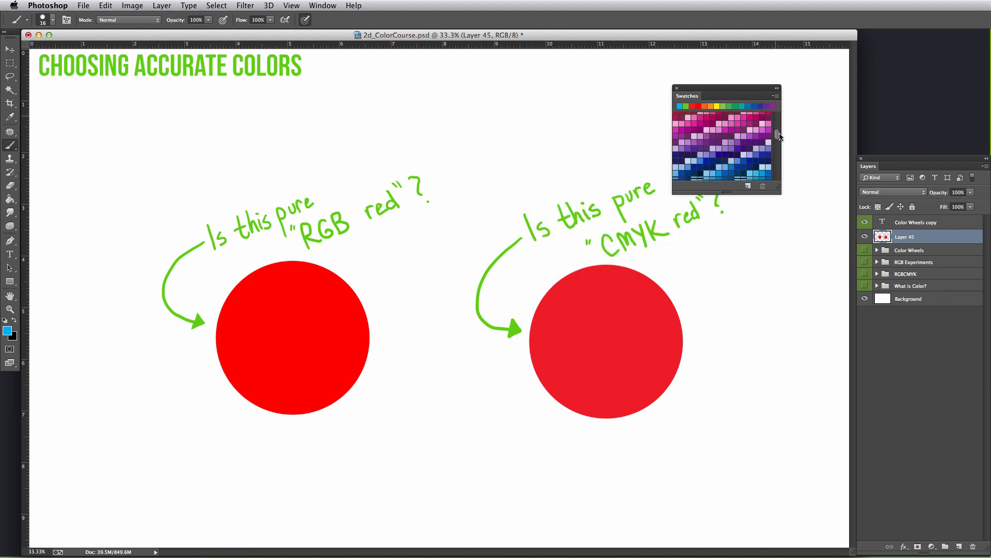
pyautogui.scroll(-3)
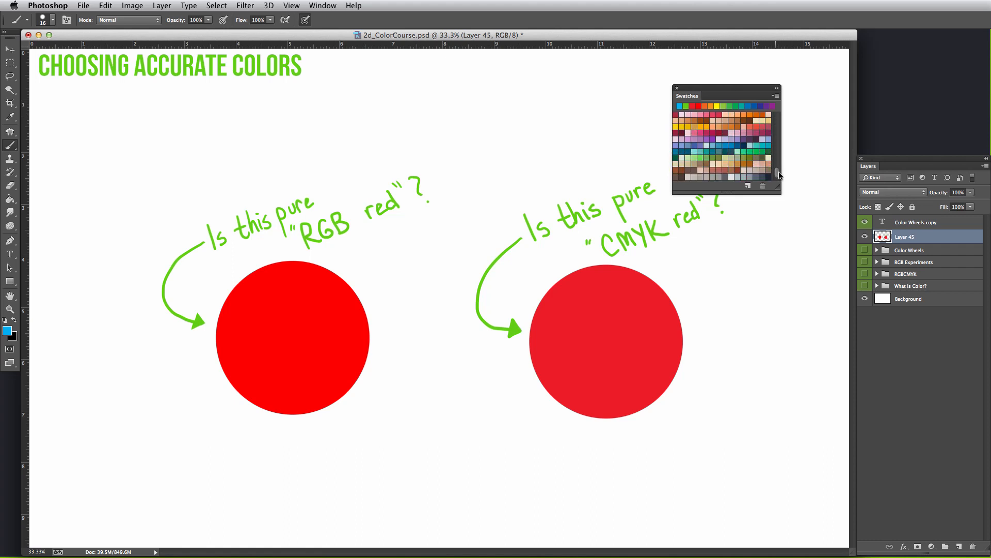
pyautogui.scroll(-3)
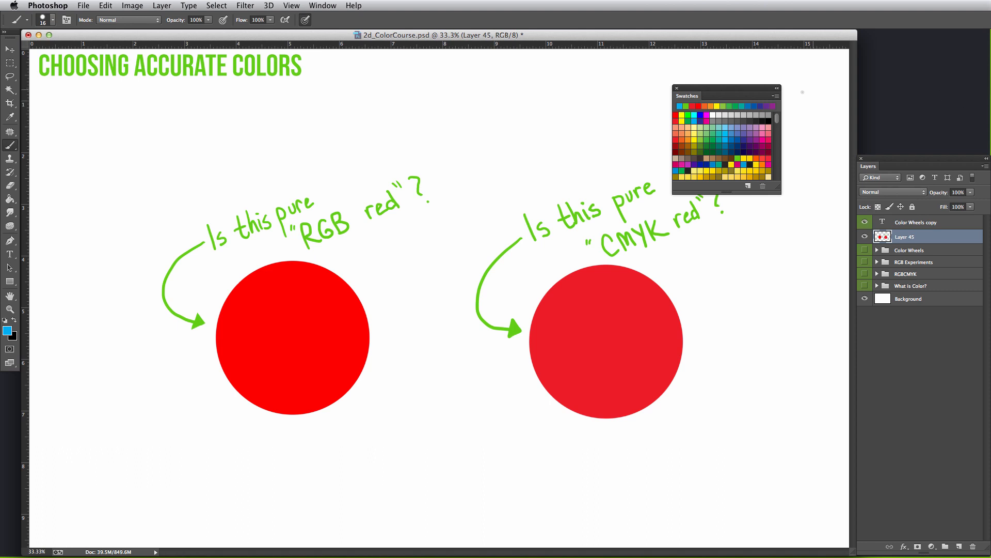
# Reset the swatches to defaults, discarding the PANTONE set without saving.
pyautogui.click(775, 95)
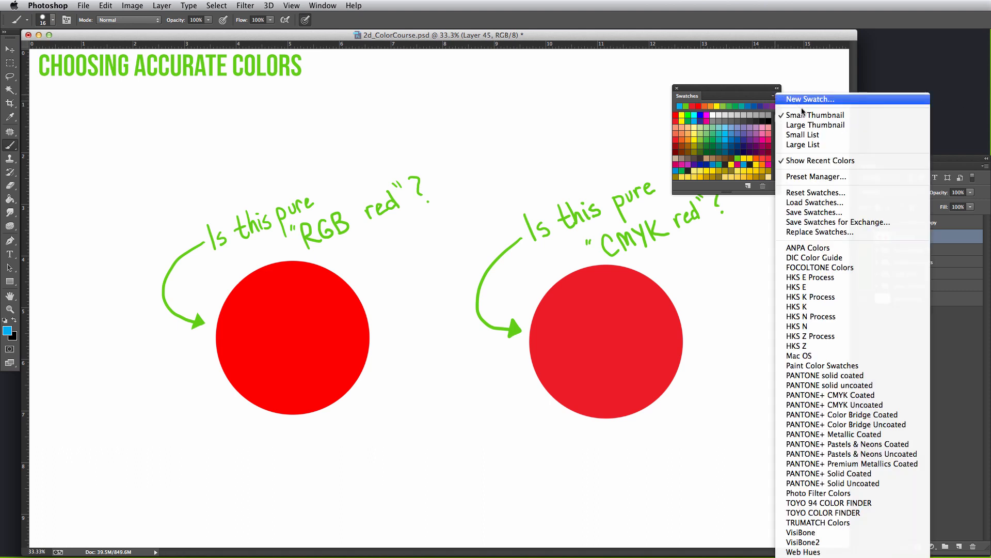
pyautogui.moveTo(815, 192)
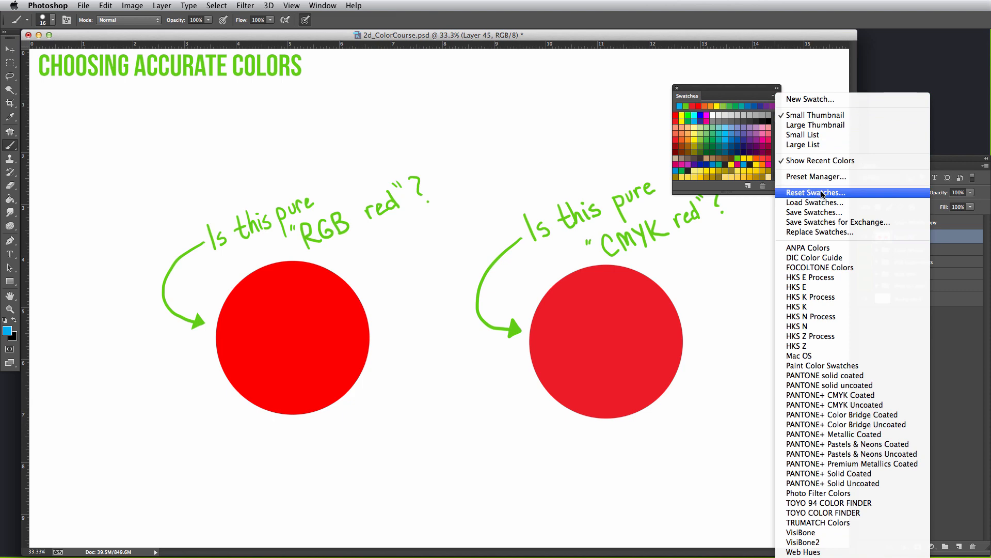
pyautogui.click(815, 192)
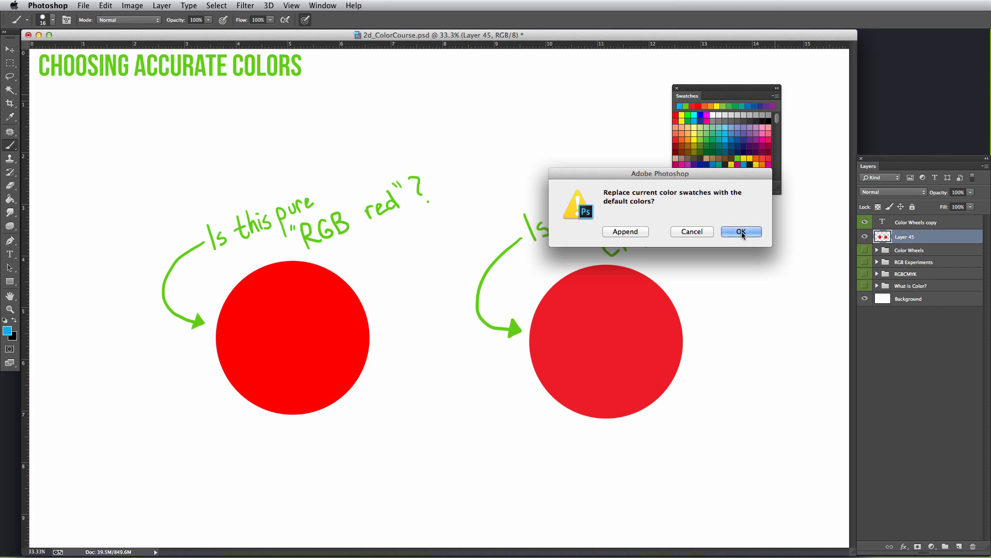
pyautogui.click(741, 230)
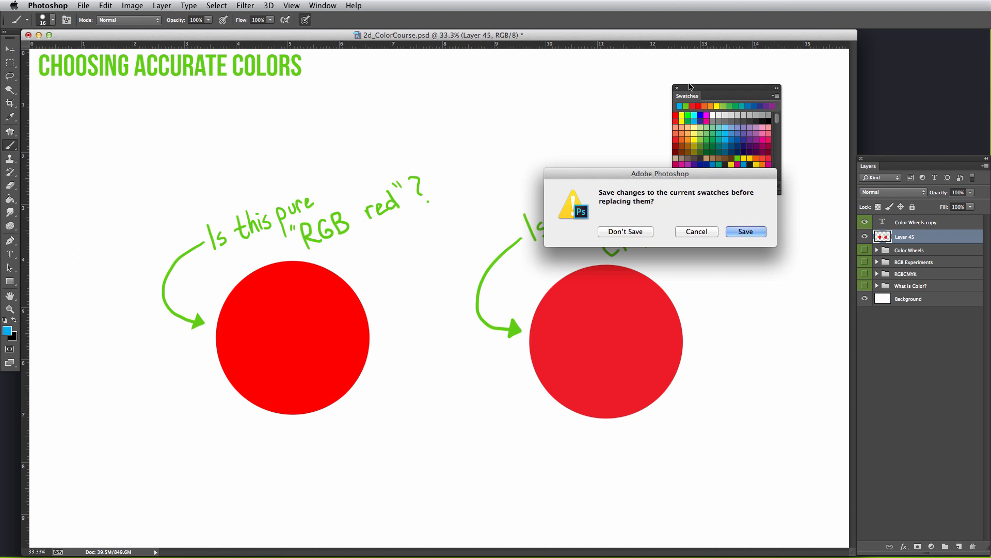
pyautogui.click(624, 231)
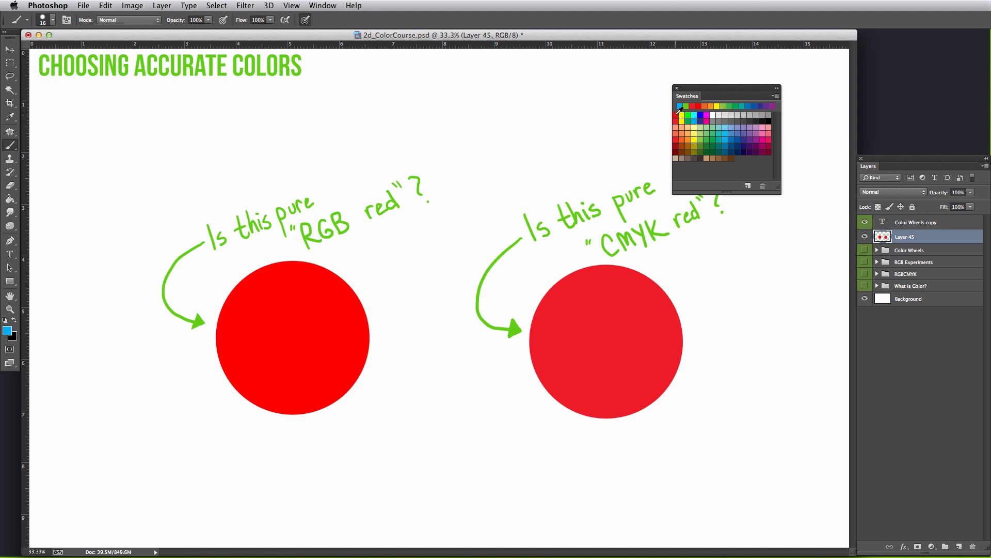
pyautogui.moveTo(677, 108)
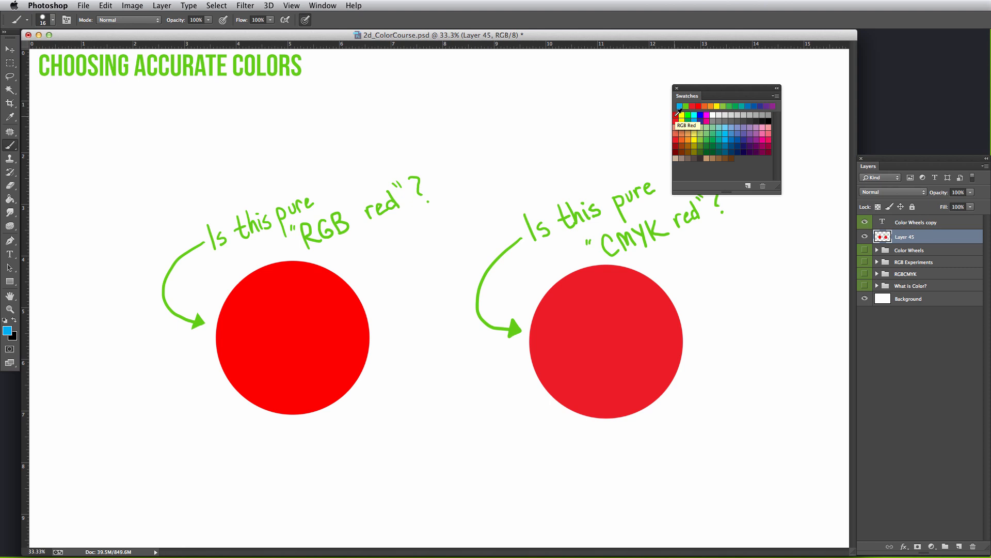
pyautogui.moveTo(706, 118)
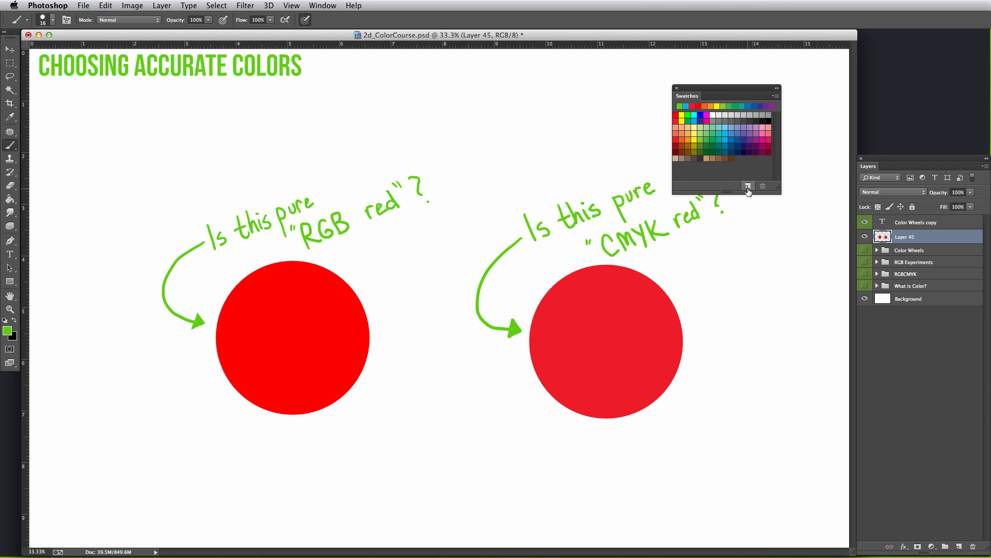
# Add the green foreground colour as a new swatch named CCCookie_Green.
pyautogui.click(748, 186)
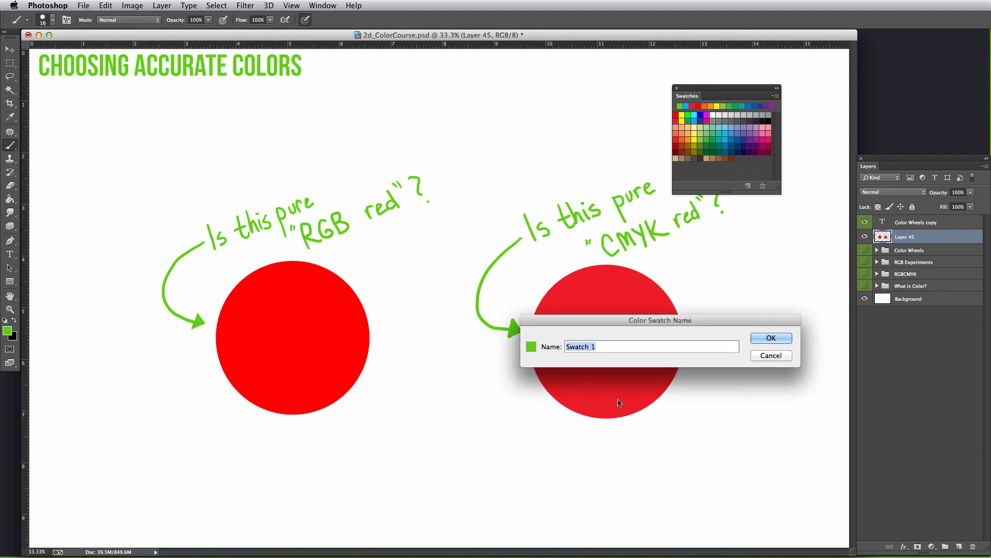
pyautogui.write('Cg')
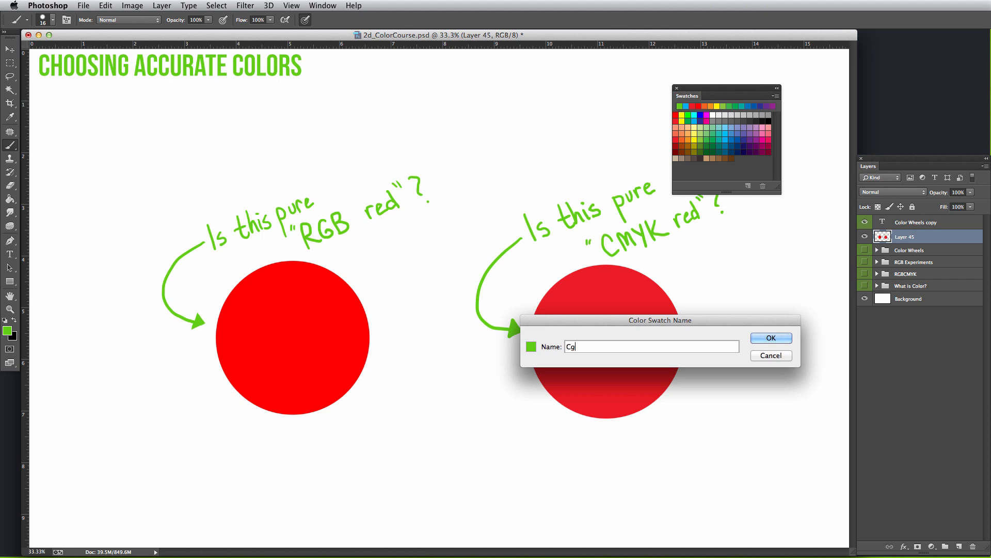
pyautogui.write('GCookie')
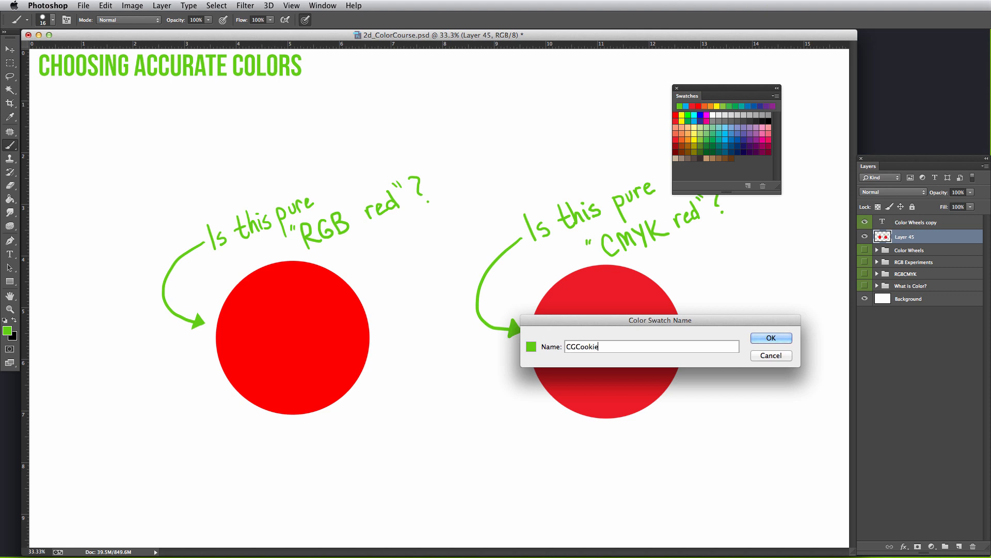
pyautogui.write('_Green')
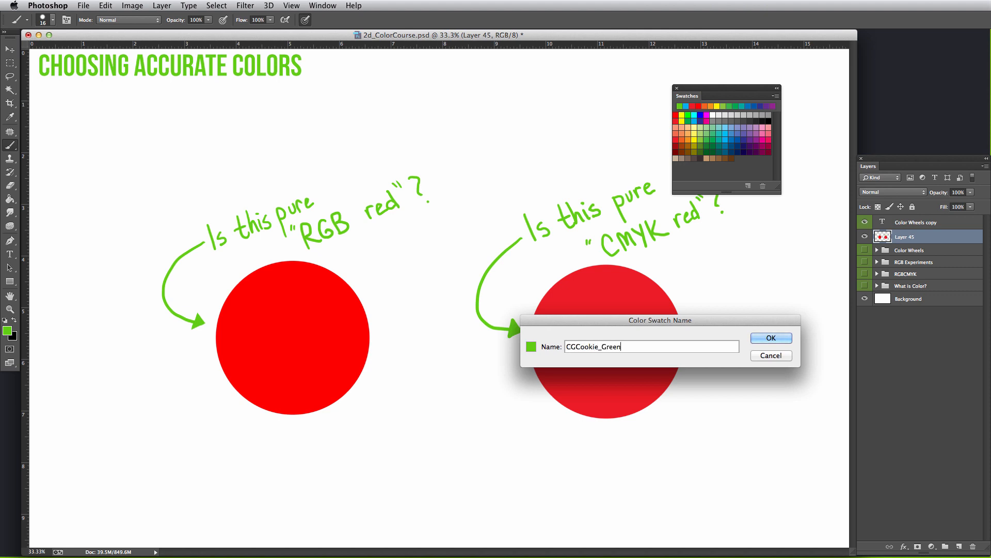
pyautogui.click(770, 337)
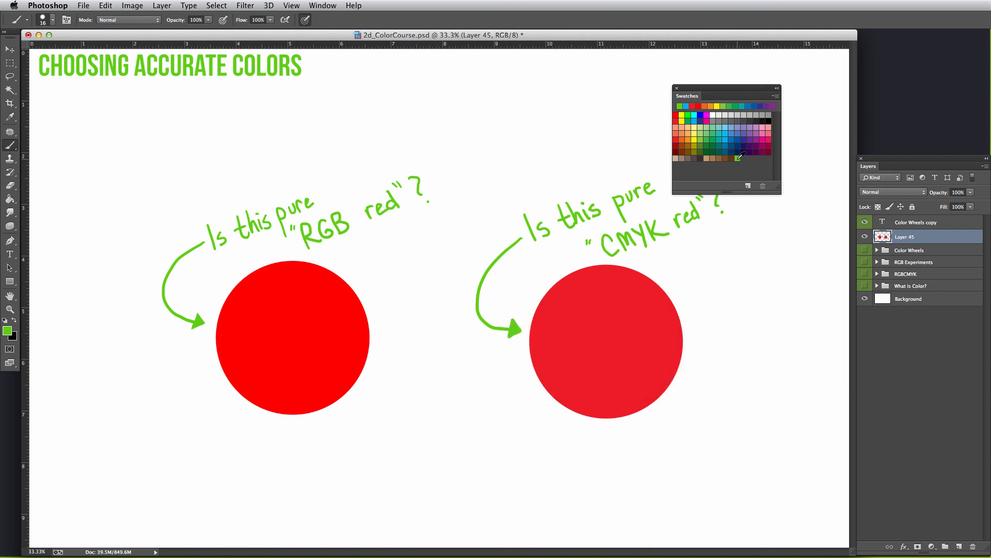
pyautogui.moveTo(737, 157)
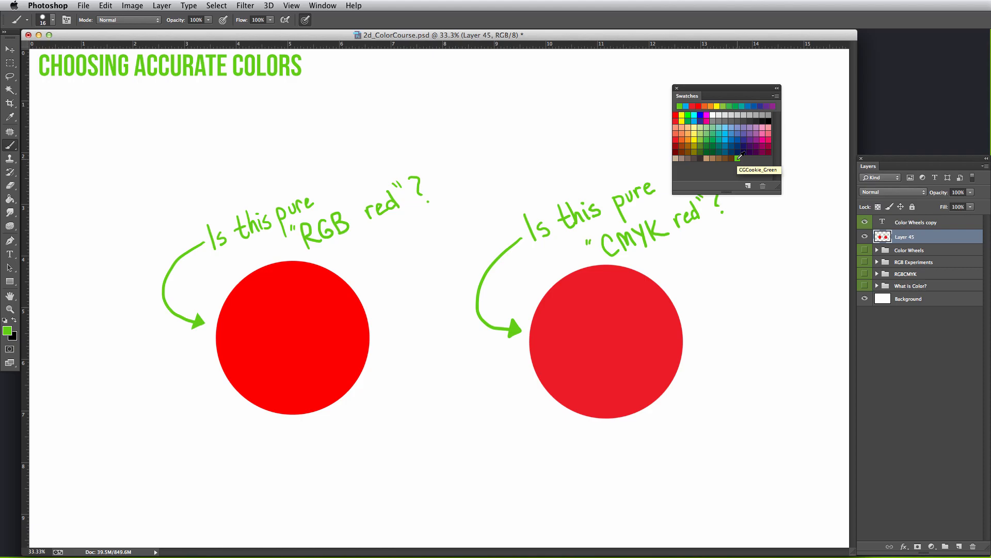